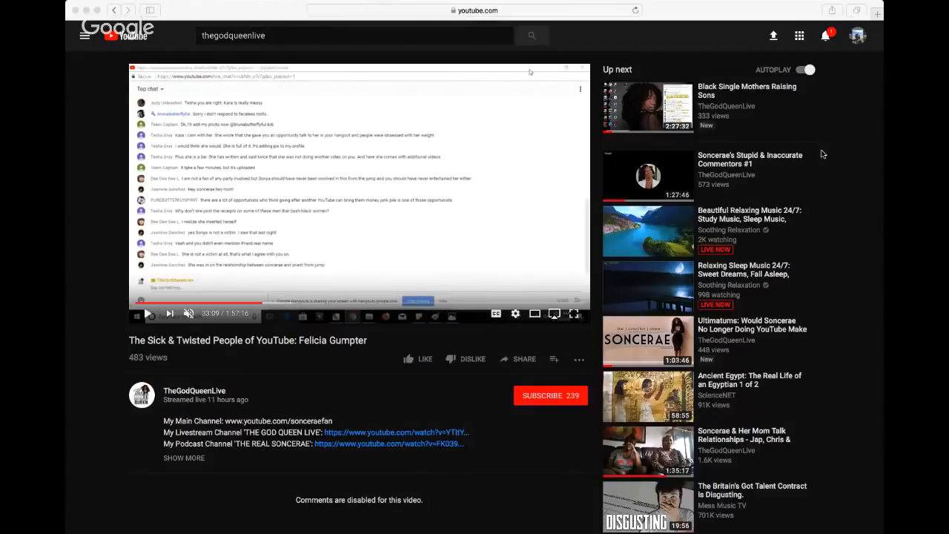
mouse_move(157, 252)
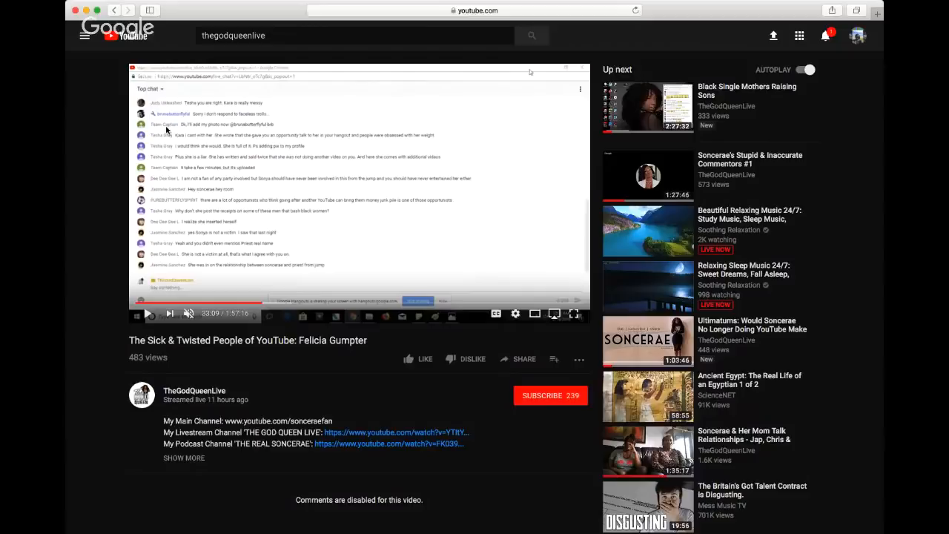
mouse_move(175, 137)
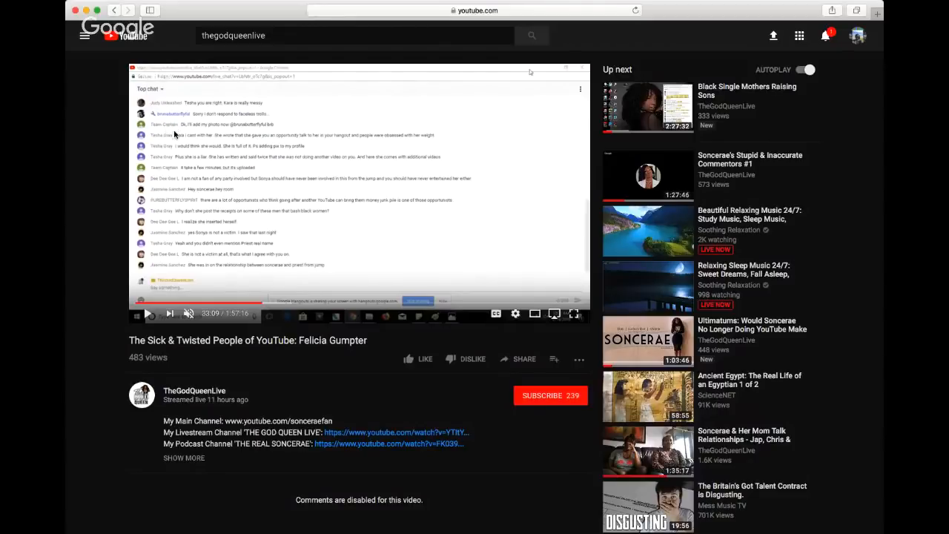
mouse_move(184, 136)
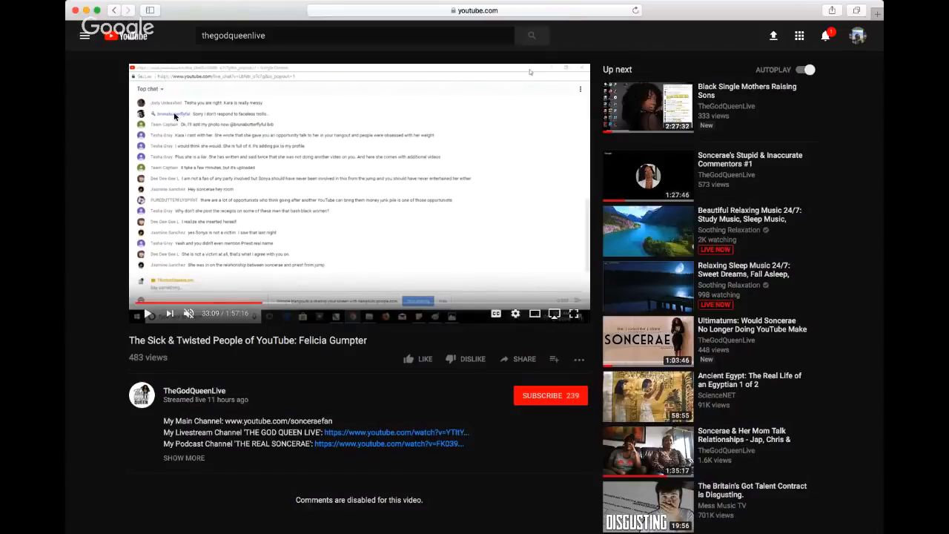
Resume the chat replay near 32 minutes, pausing briefly to read the chat, then continue playing.
click(359, 193)
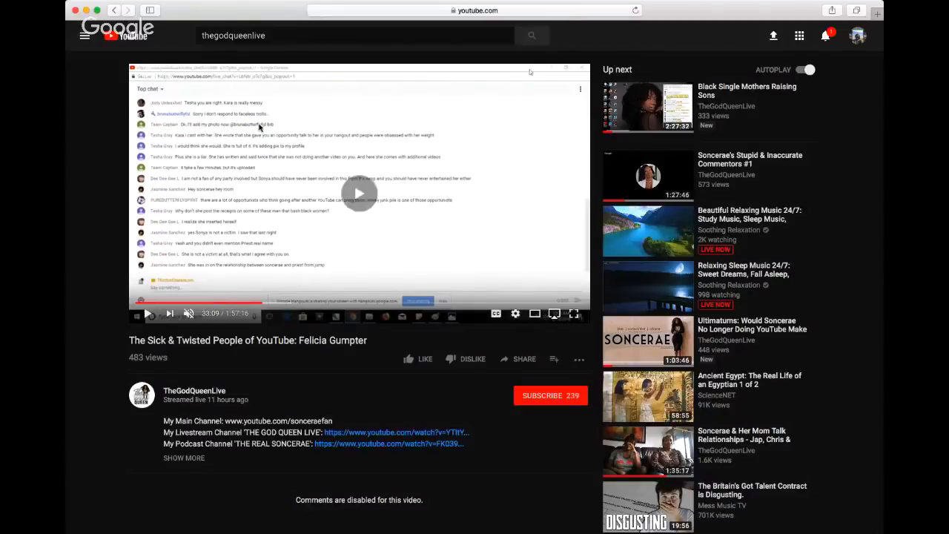
click(149, 313)
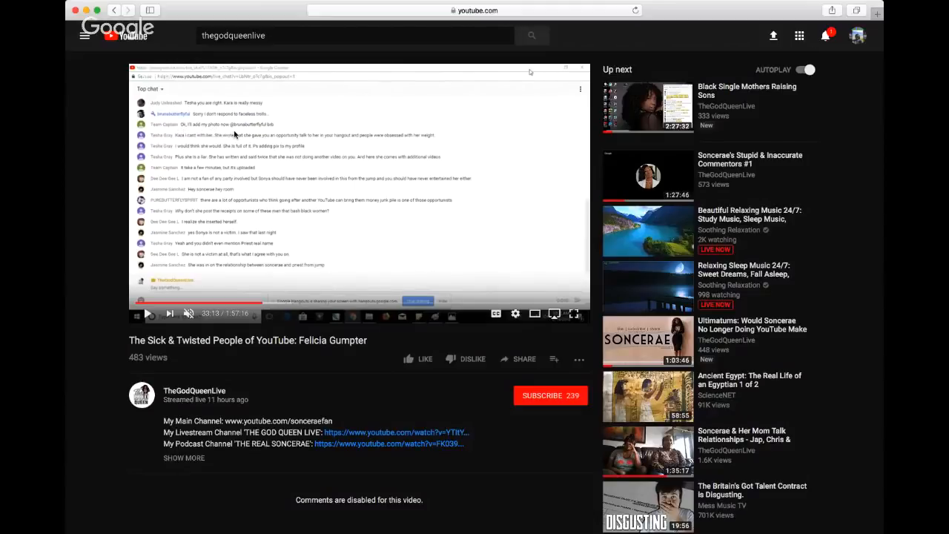
mouse_move(232, 160)
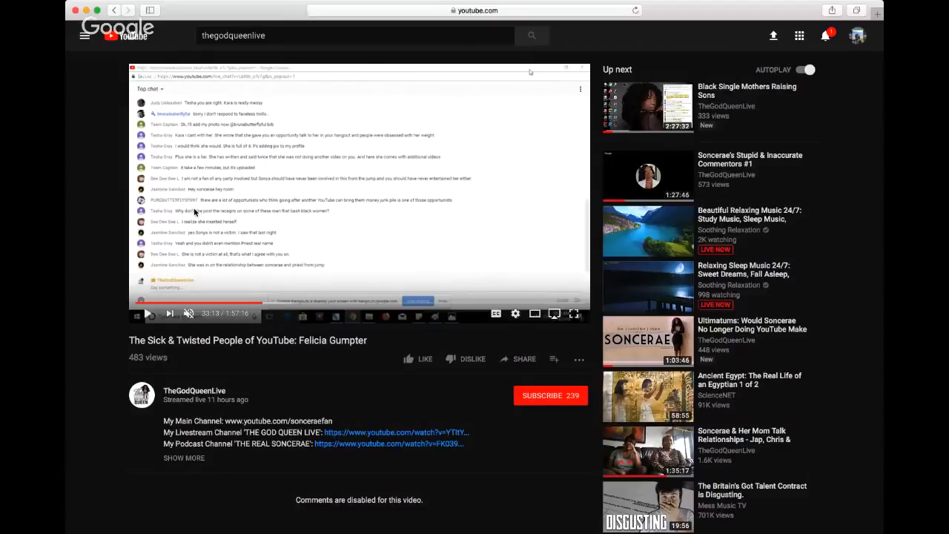
click(148, 313)
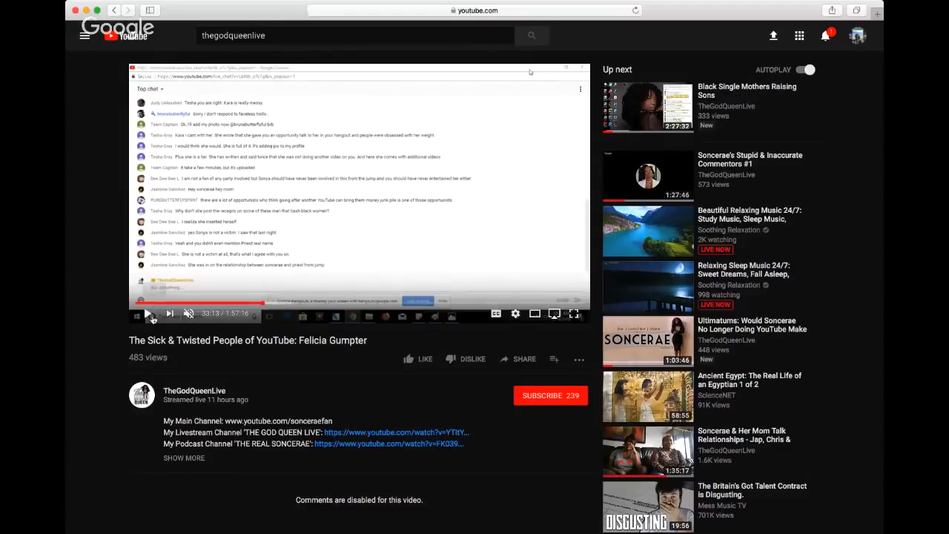
click(148, 313)
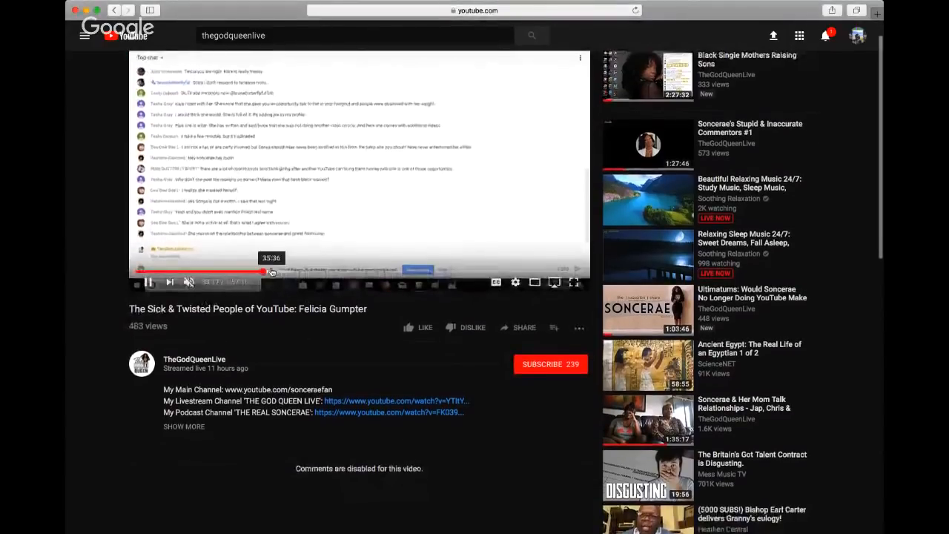
Seek the replay ahead to about 34 minutes and pause to read the chat messages there.
click(267, 270)
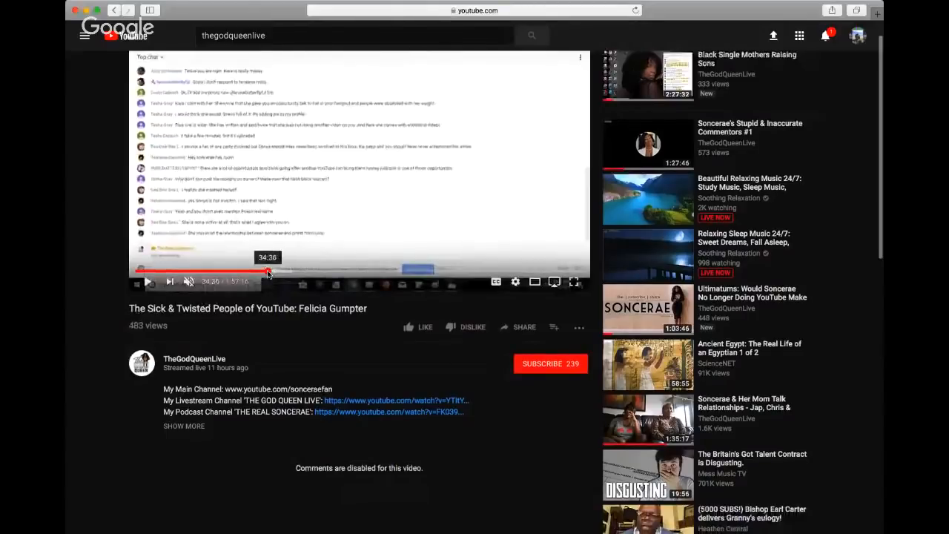
click(149, 281)
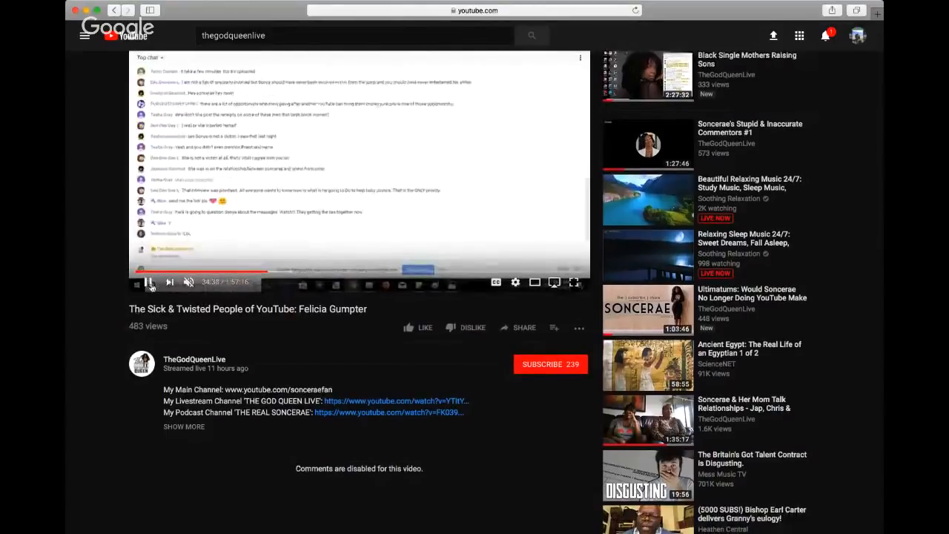
click(148, 282)
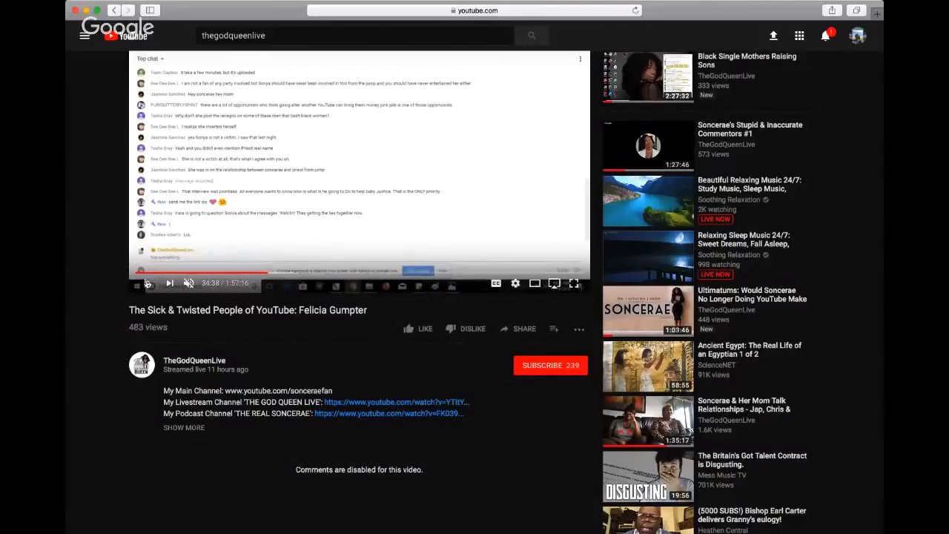
click(267, 275)
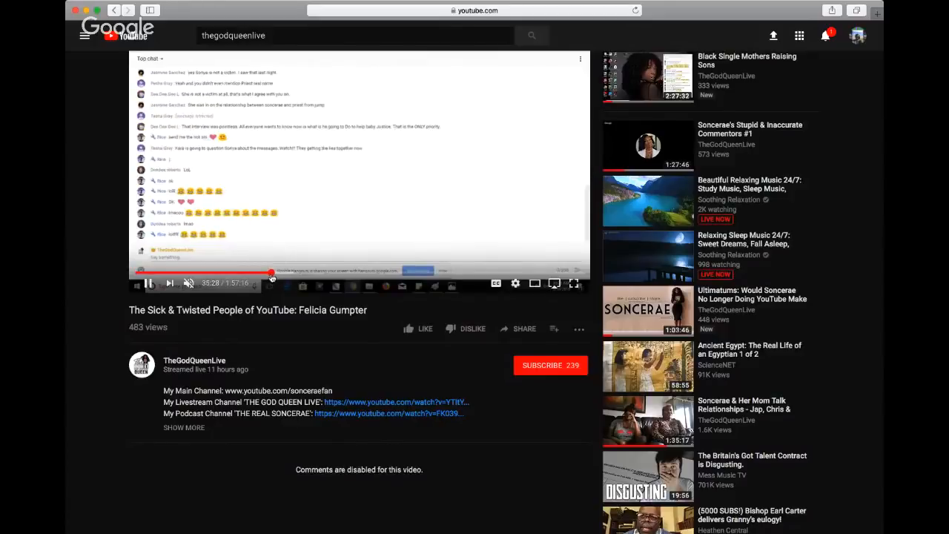
Pause on the emoji reaction messages, jump to about 36 minutes and let the replay run on.
click(273, 273)
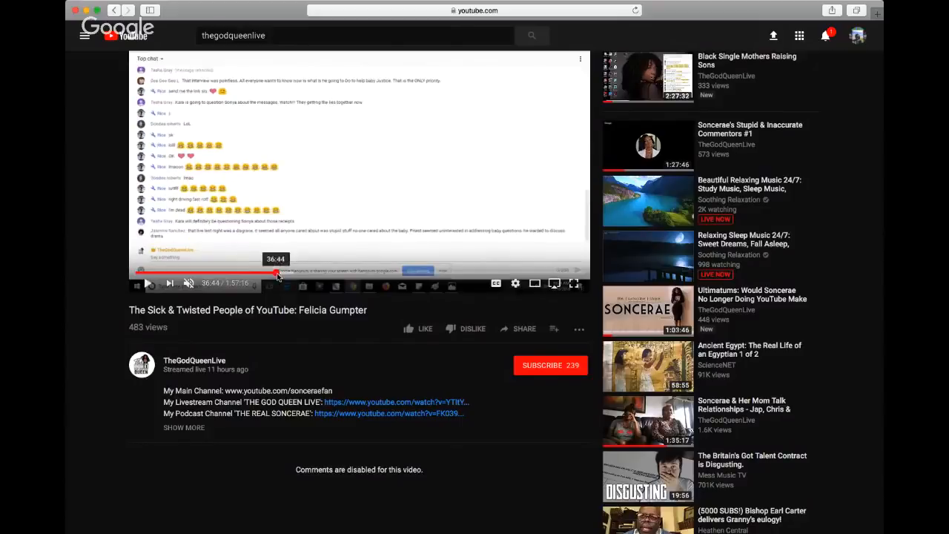
click(280, 273)
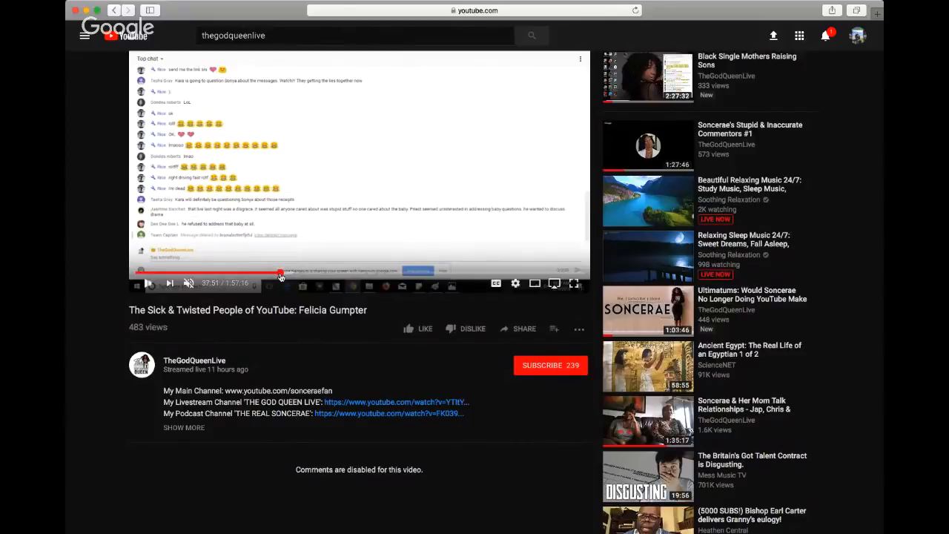
click(148, 284)
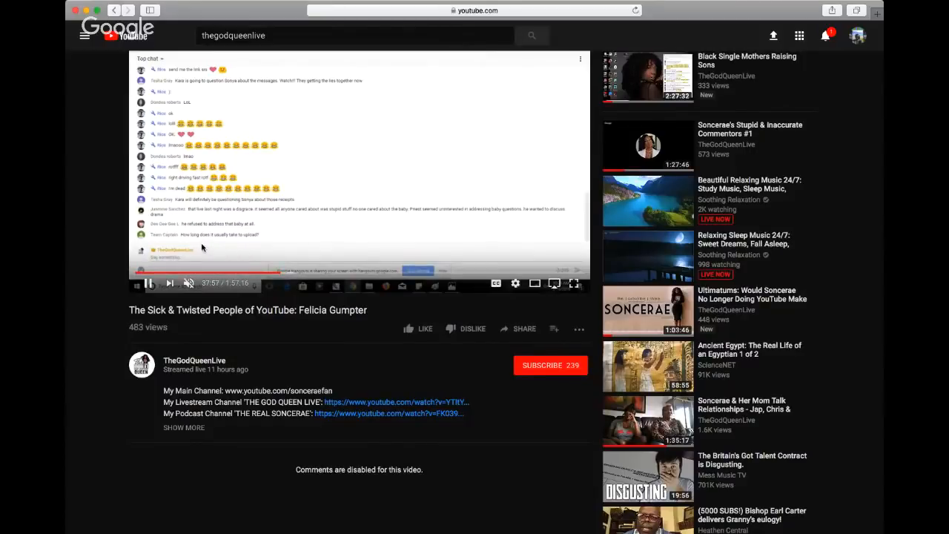
mouse_move(252, 273)
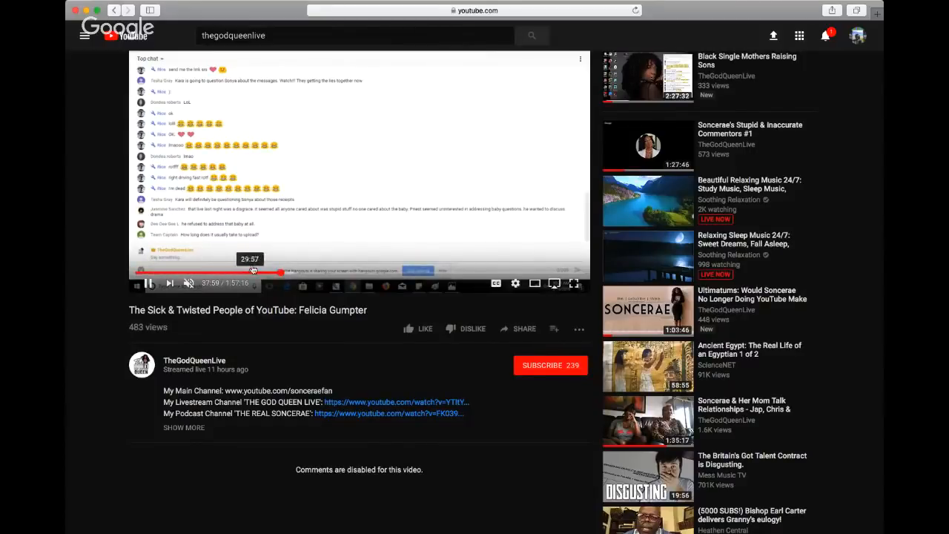
scroll(down, 3)
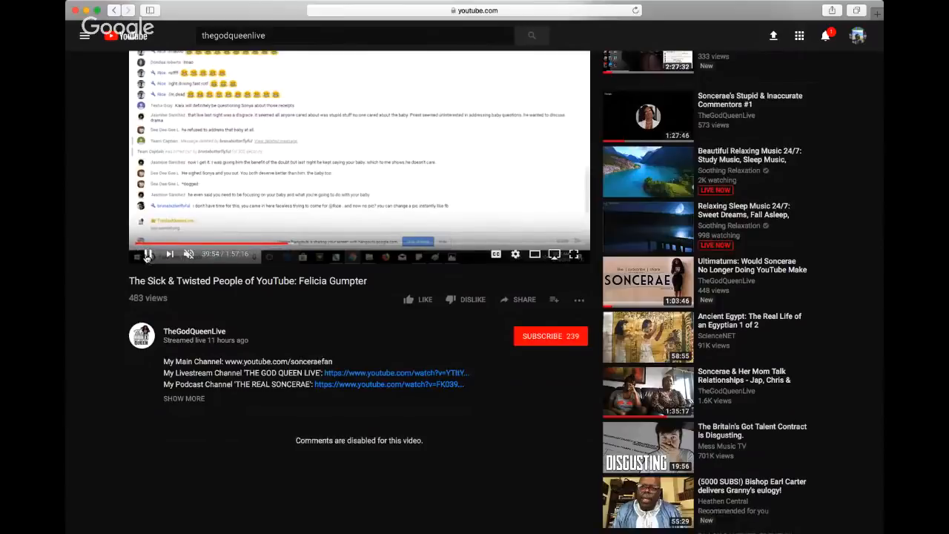
Pause past 40 minutes to read the later chat messages, then continue the replay.
click(148, 255)
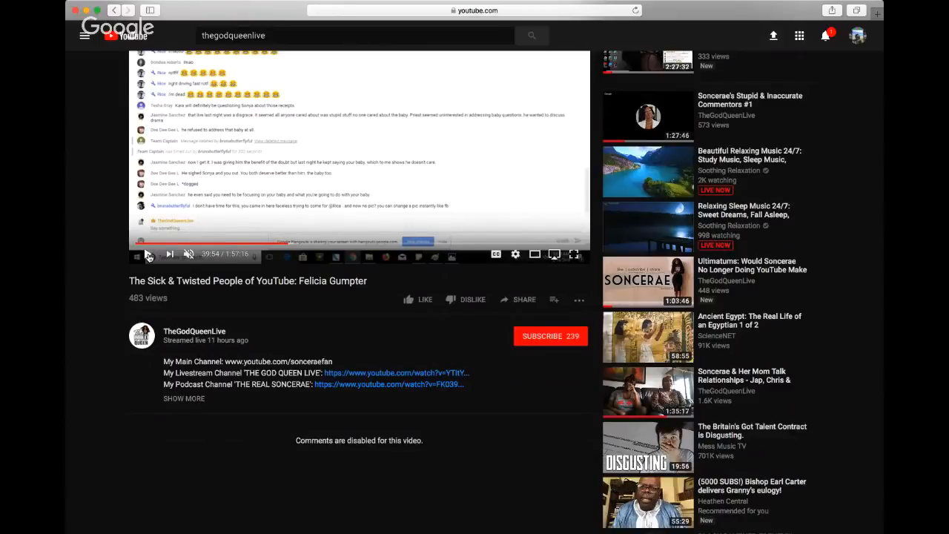
click(148, 255)
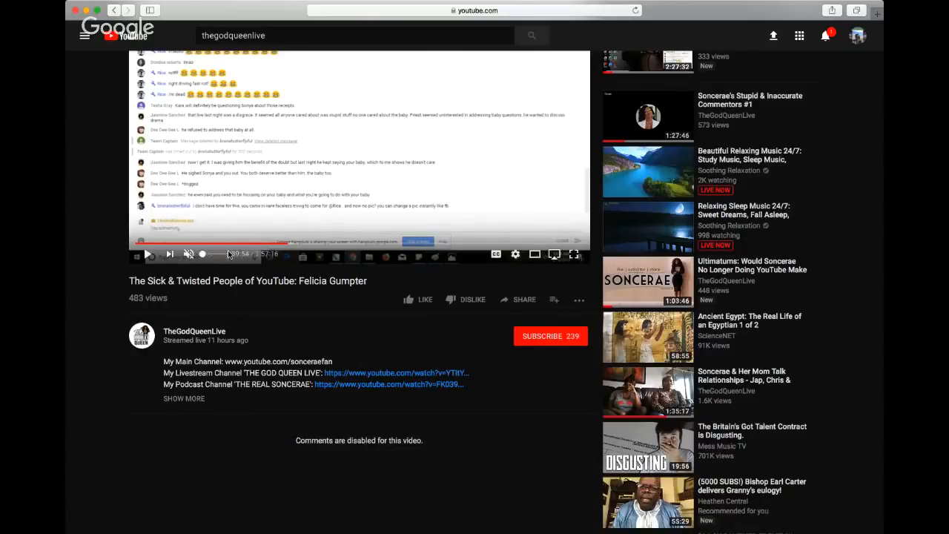
mouse_move(169, 255)
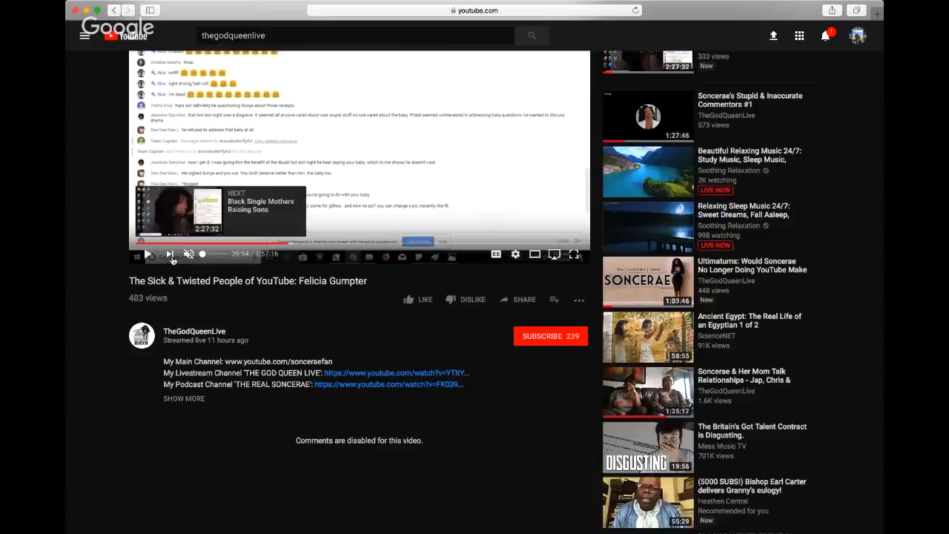
click(148, 255)
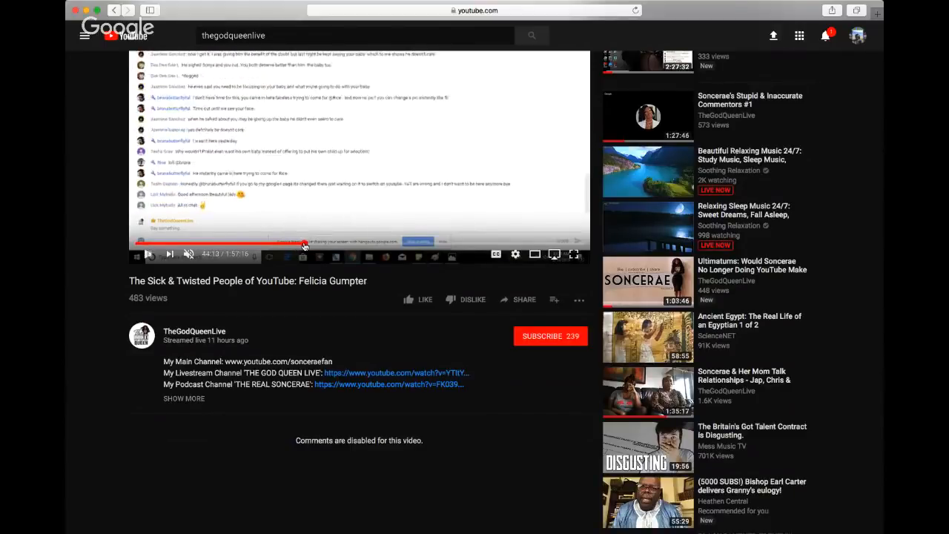
Skip the replay ahead in stages to roughly the 48-minute mark of the chat discussion.
click(148, 255)
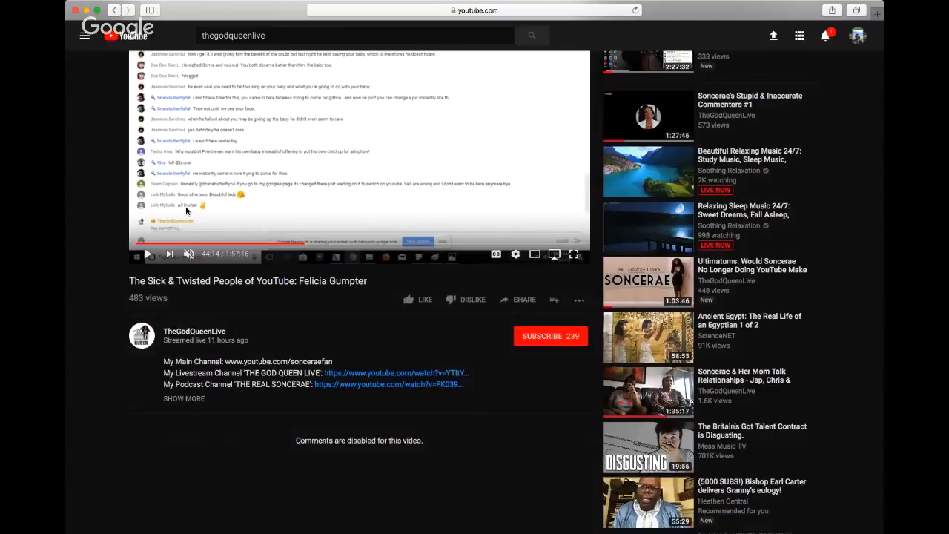
mouse_move(296, 190)
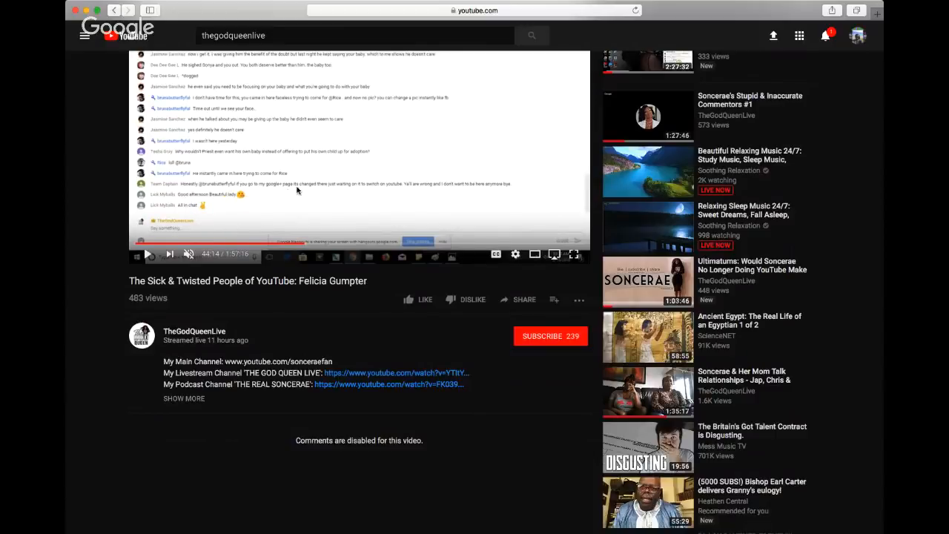
mouse_move(338, 205)
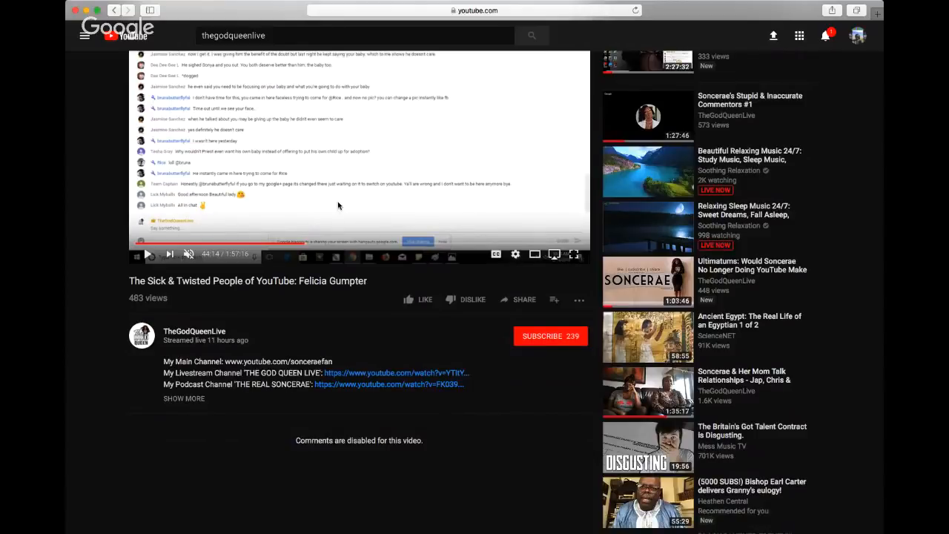
mouse_move(126, 202)
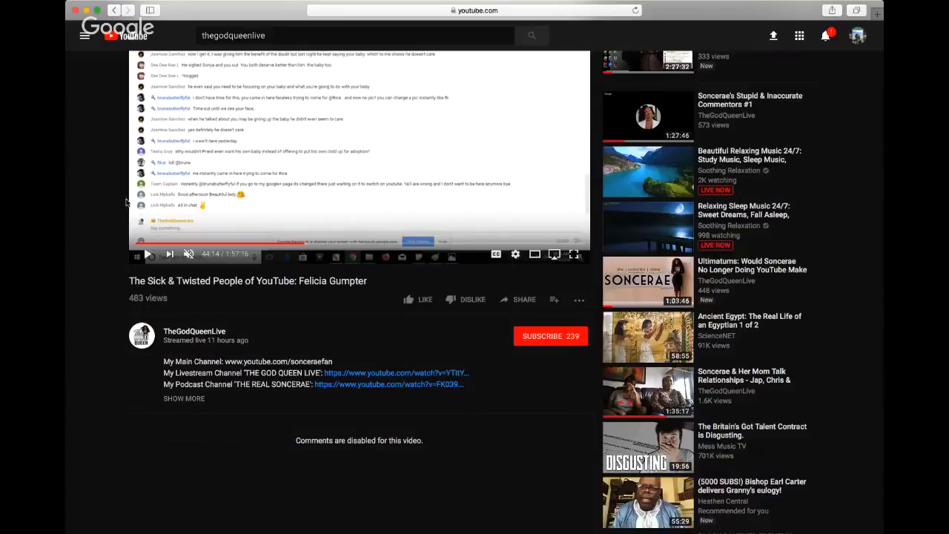
mouse_move(154, 205)
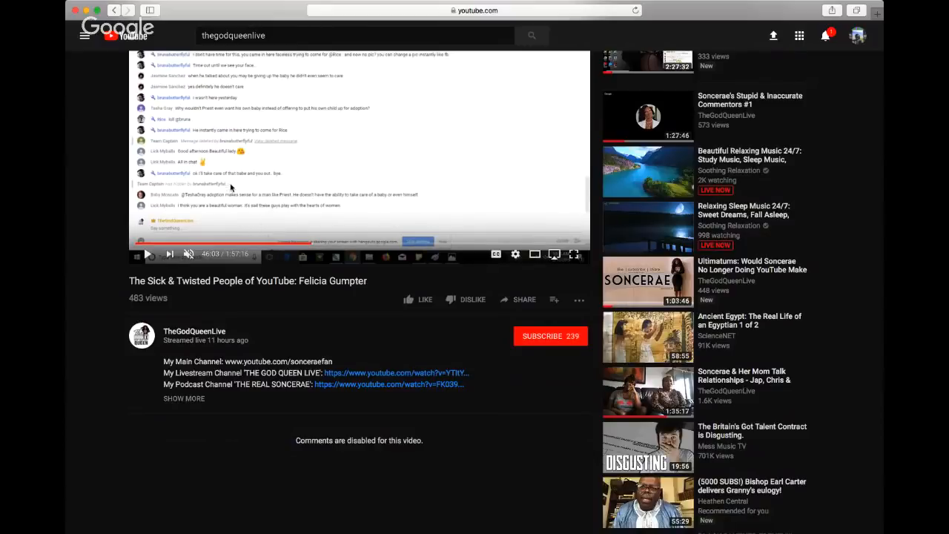
mouse_move(190, 210)
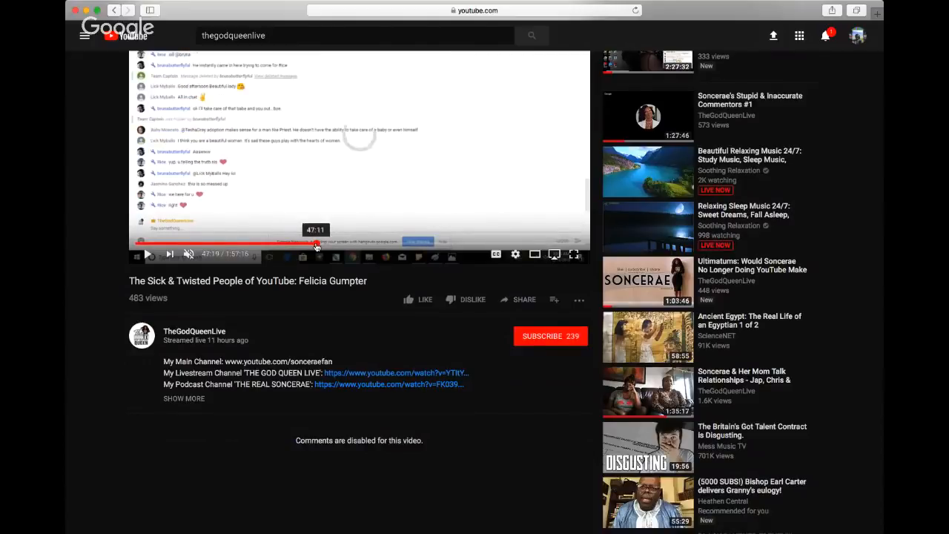
click(149, 255)
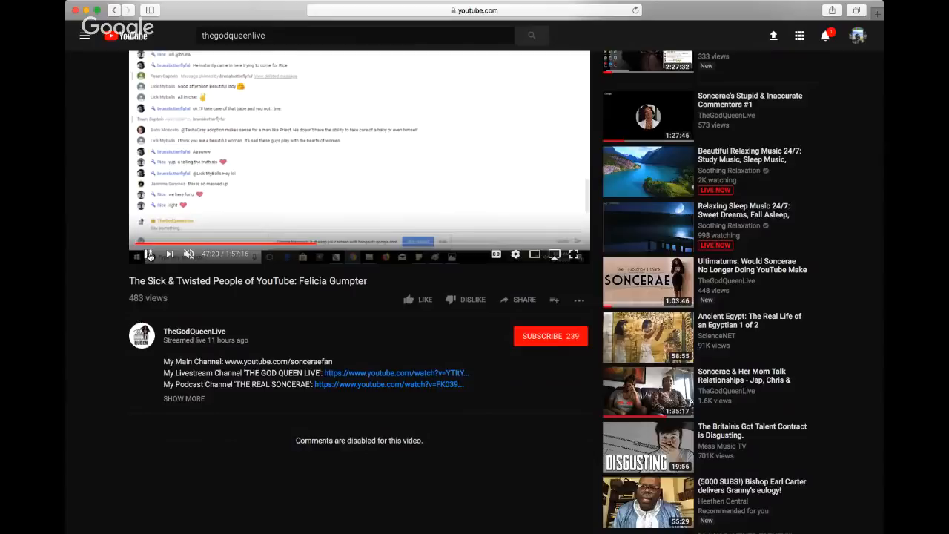
click(148, 255)
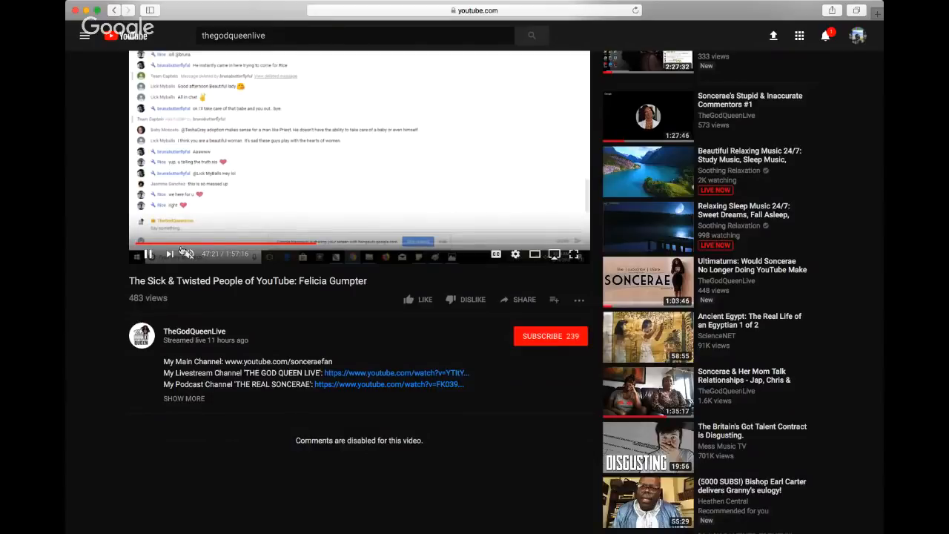
click(326, 243)
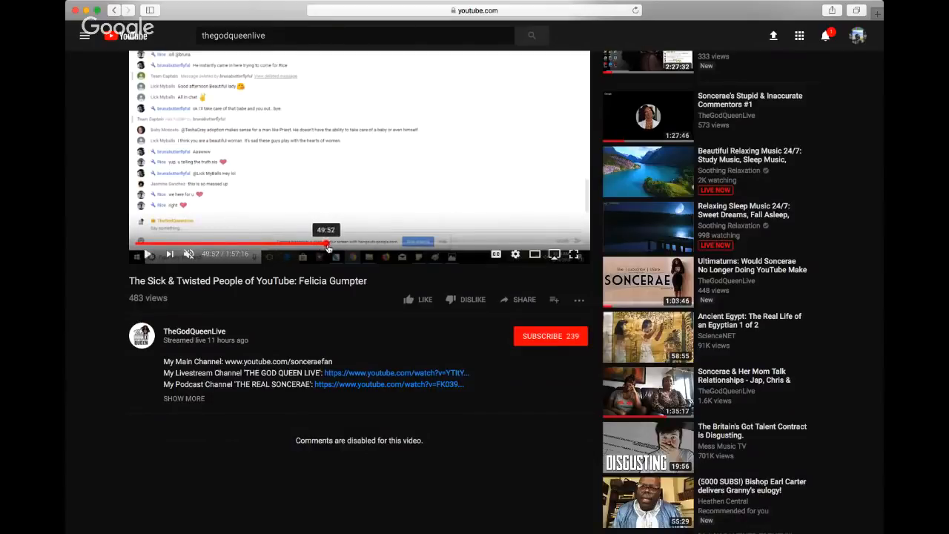
click(147, 255)
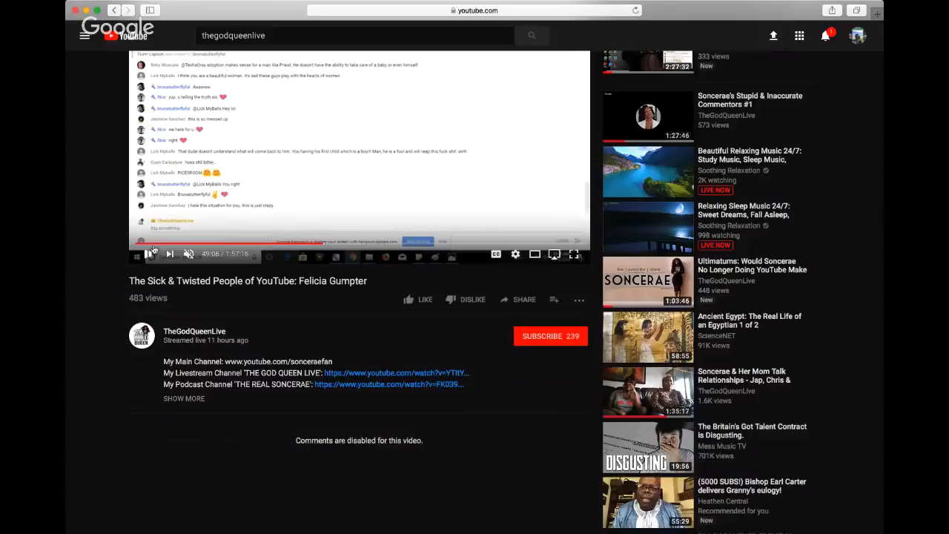
click(148, 255)
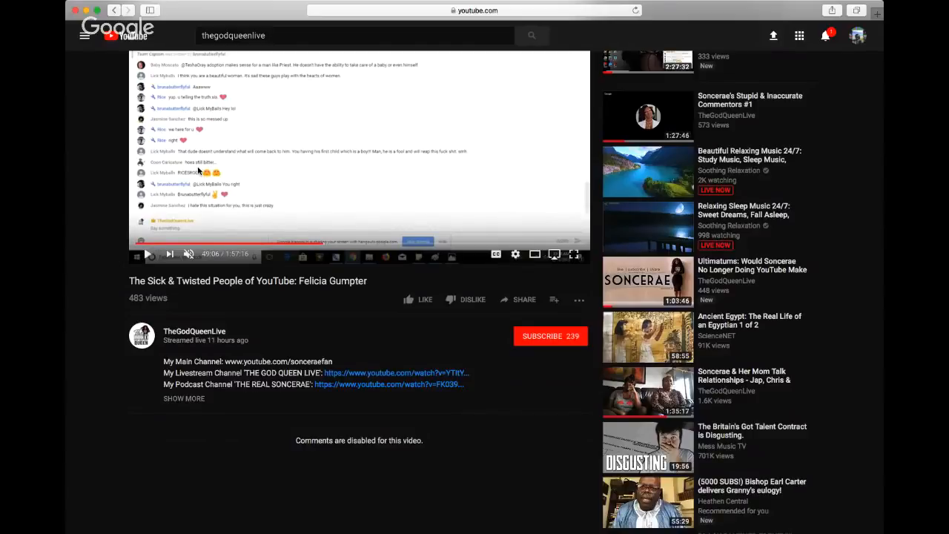
mouse_move(141, 224)
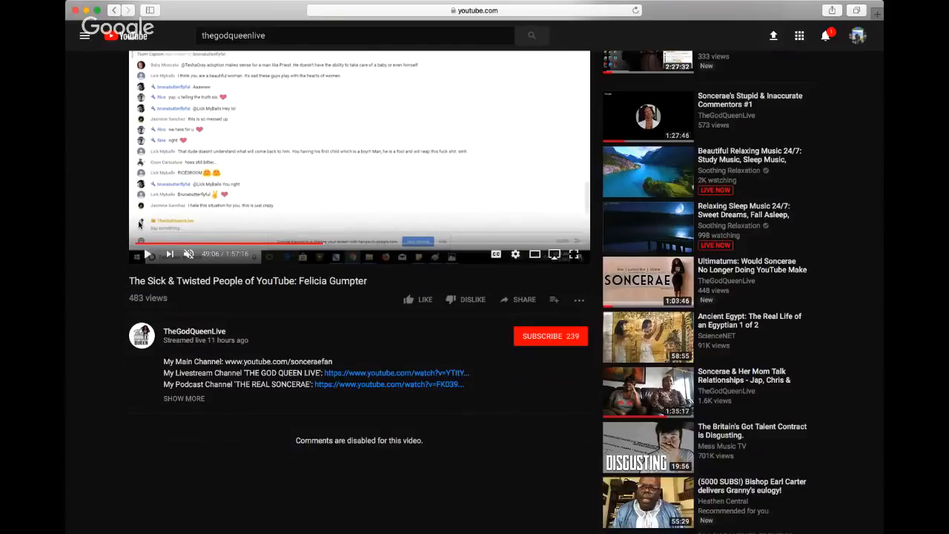
mouse_move(199, 231)
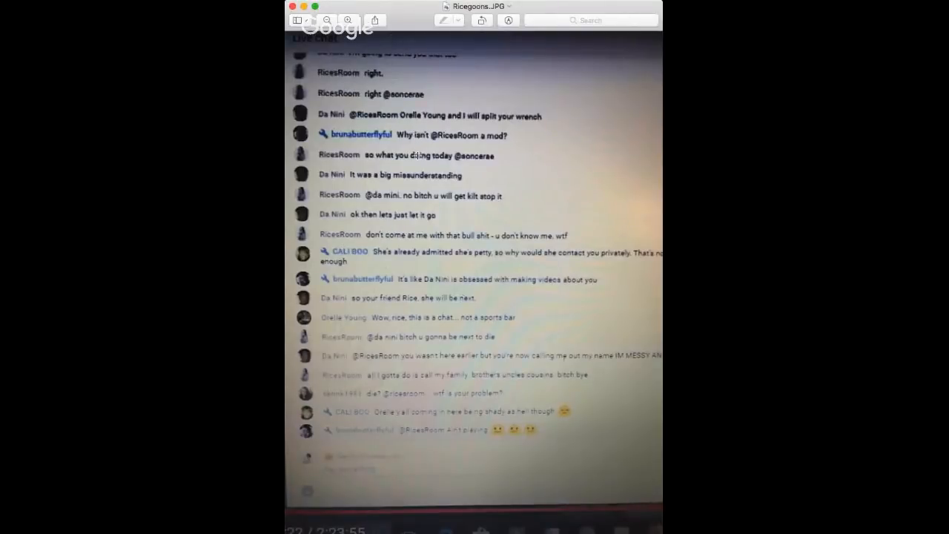
mouse_move(324, 116)
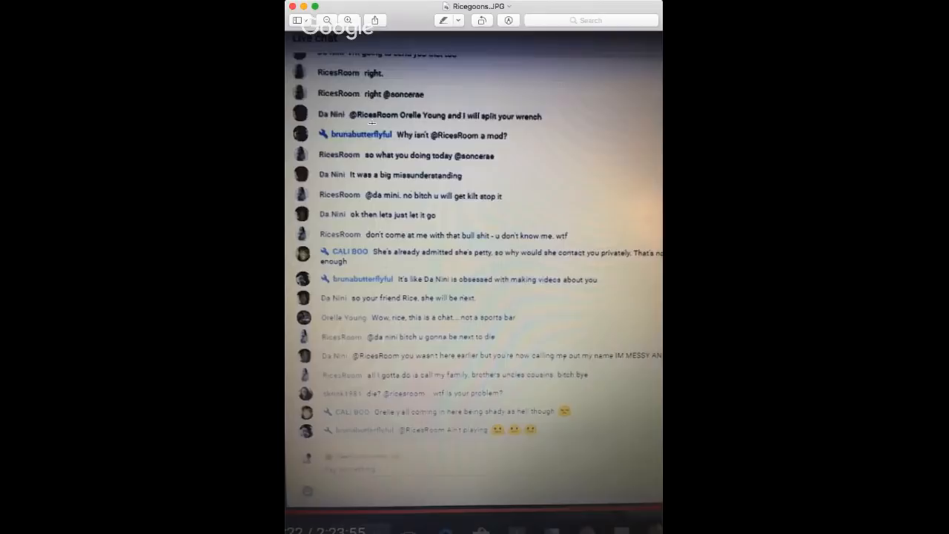
mouse_move(442, 124)
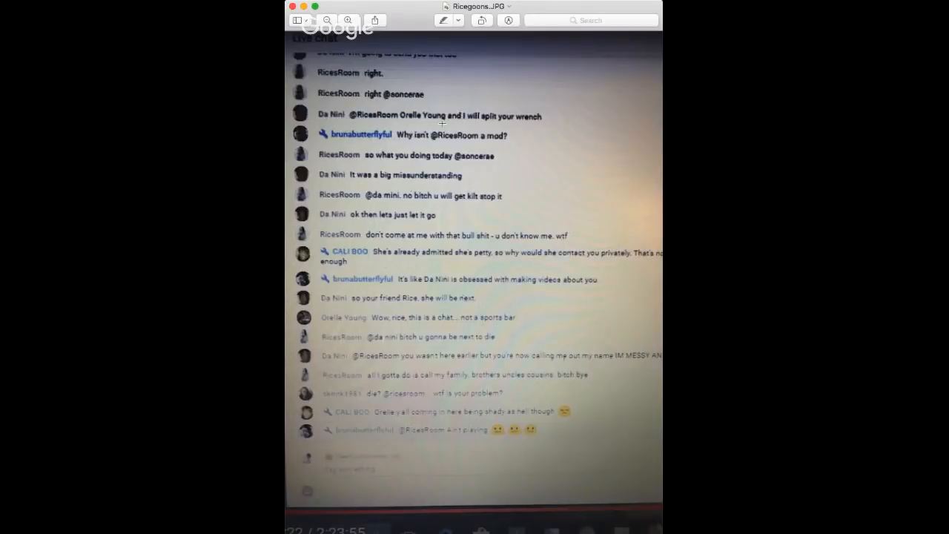
mouse_move(519, 124)
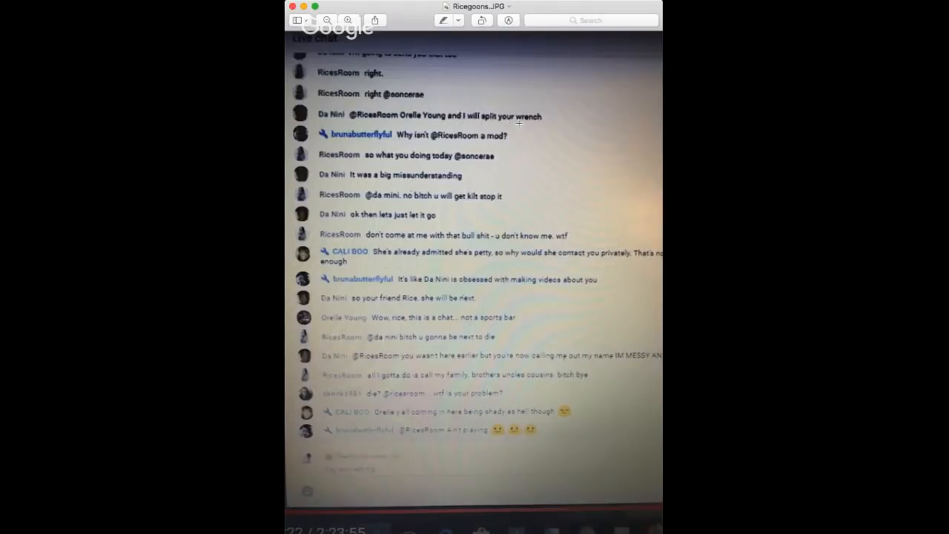
mouse_move(380, 161)
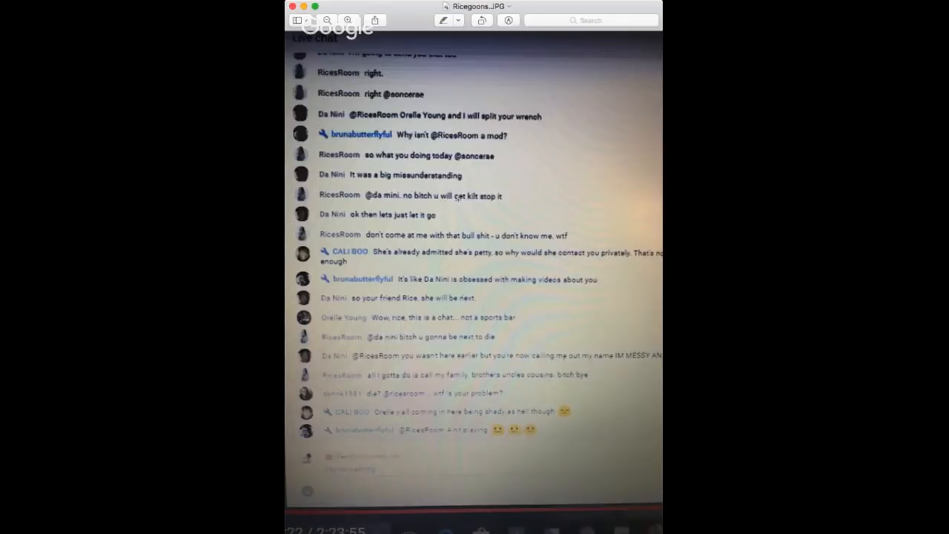
mouse_move(423, 207)
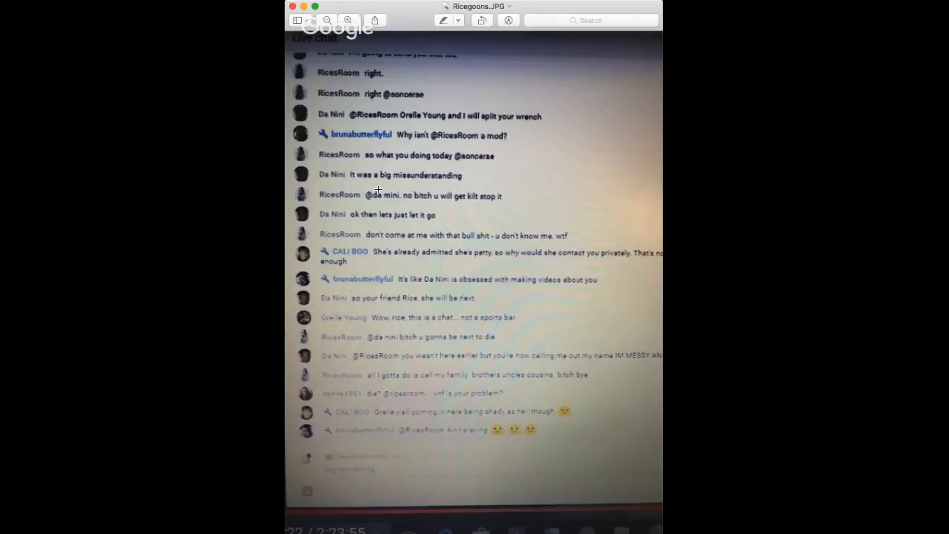
mouse_move(400, 214)
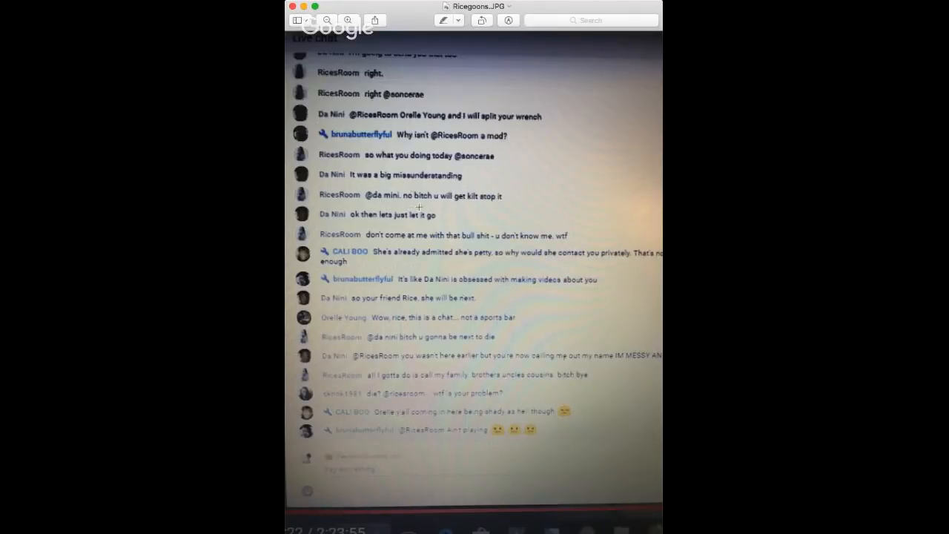
mouse_move(449, 207)
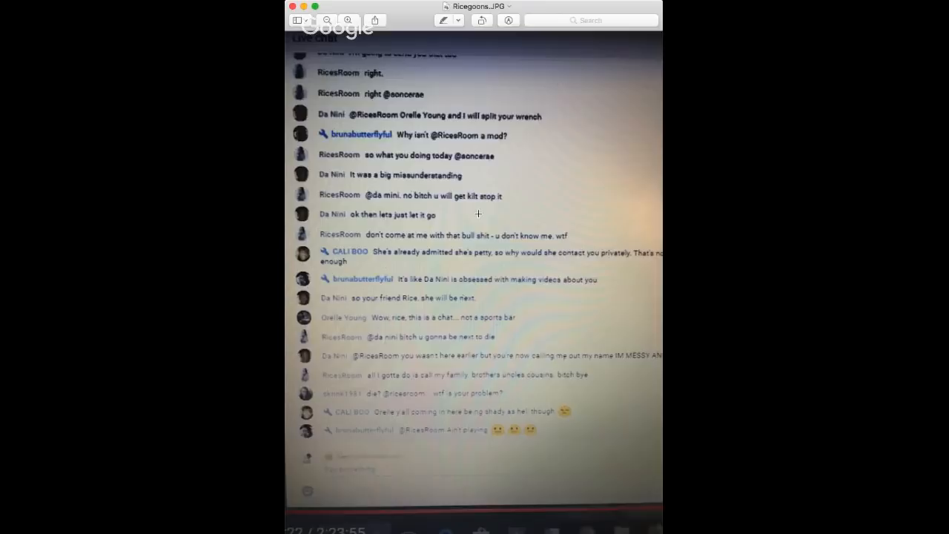
mouse_move(471, 231)
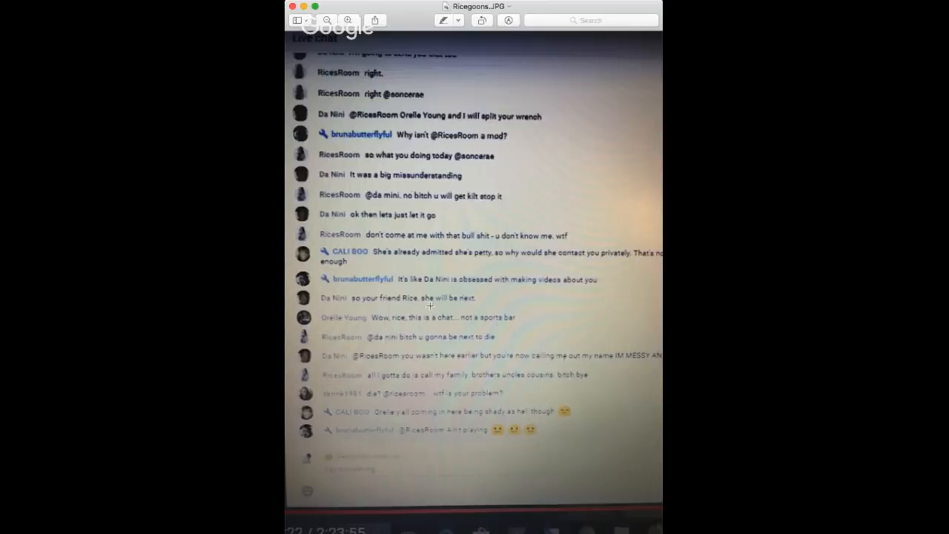
mouse_move(350, 281)
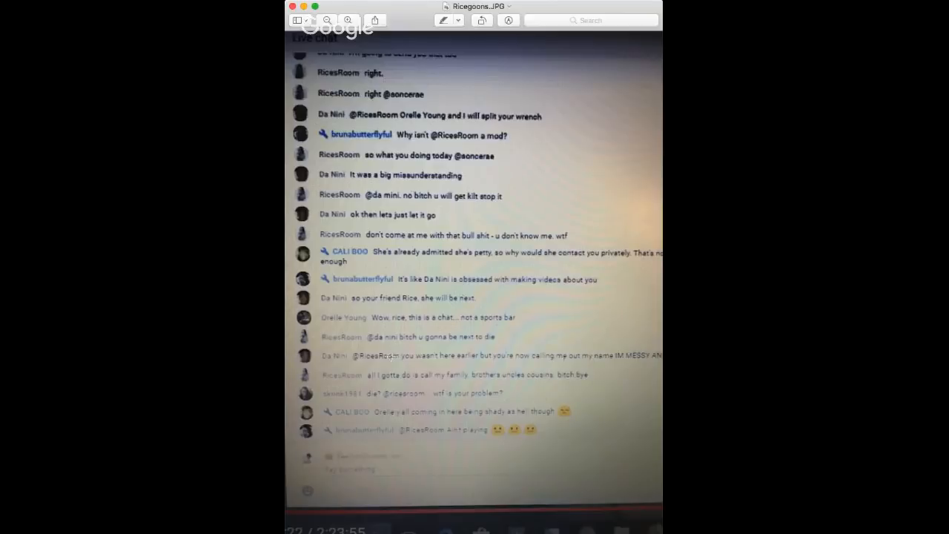
mouse_move(387, 365)
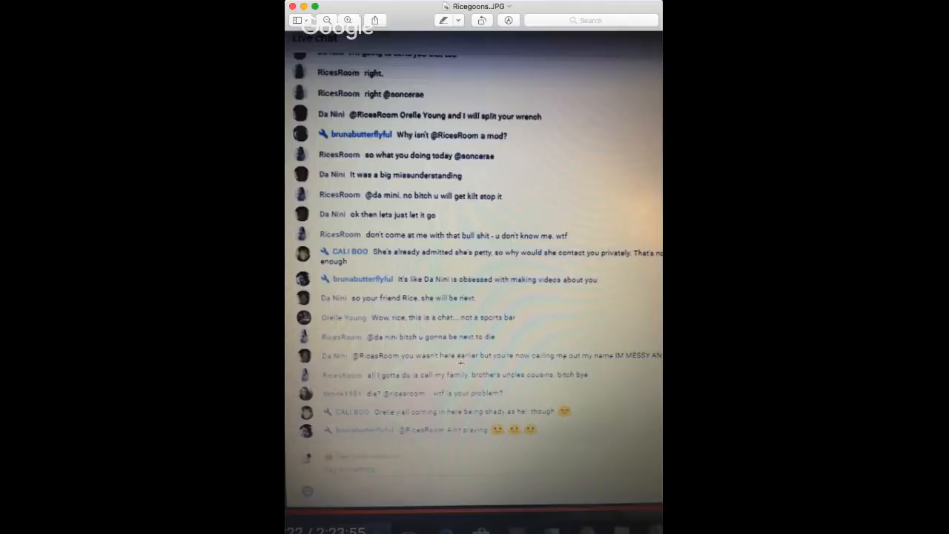
mouse_move(542, 361)
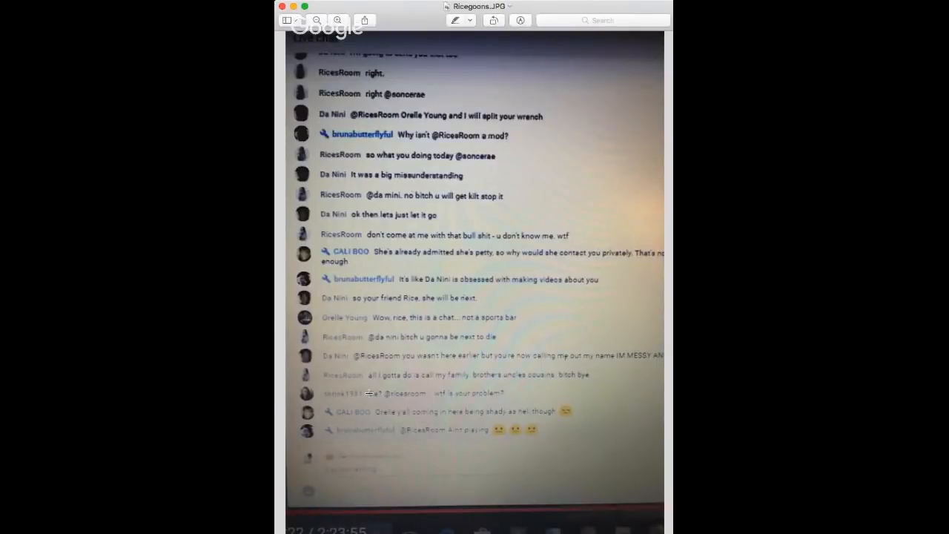
mouse_move(386, 384)
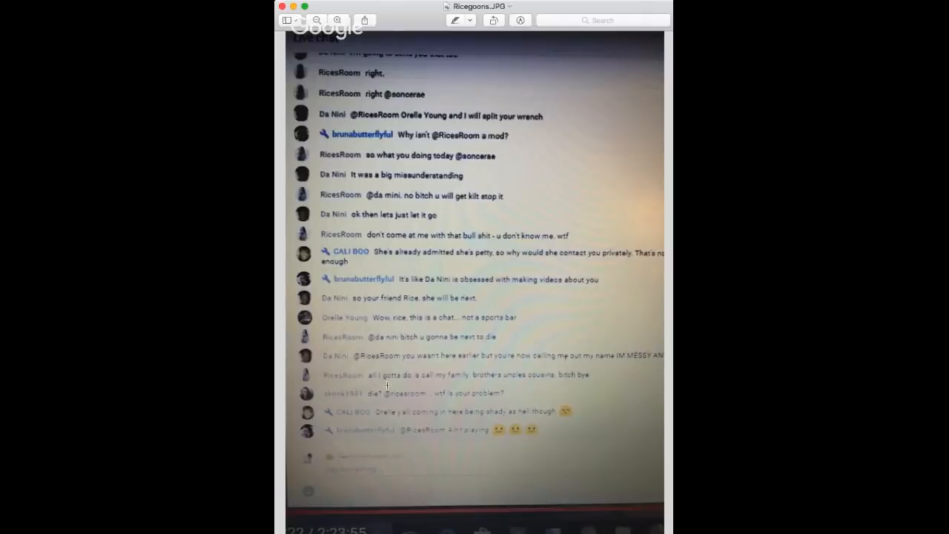
mouse_move(424, 389)
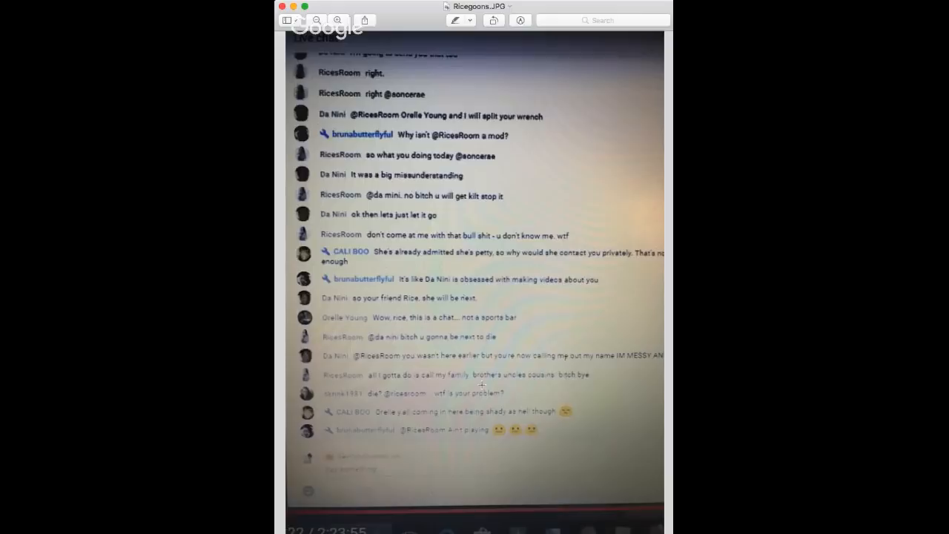
mouse_move(547, 385)
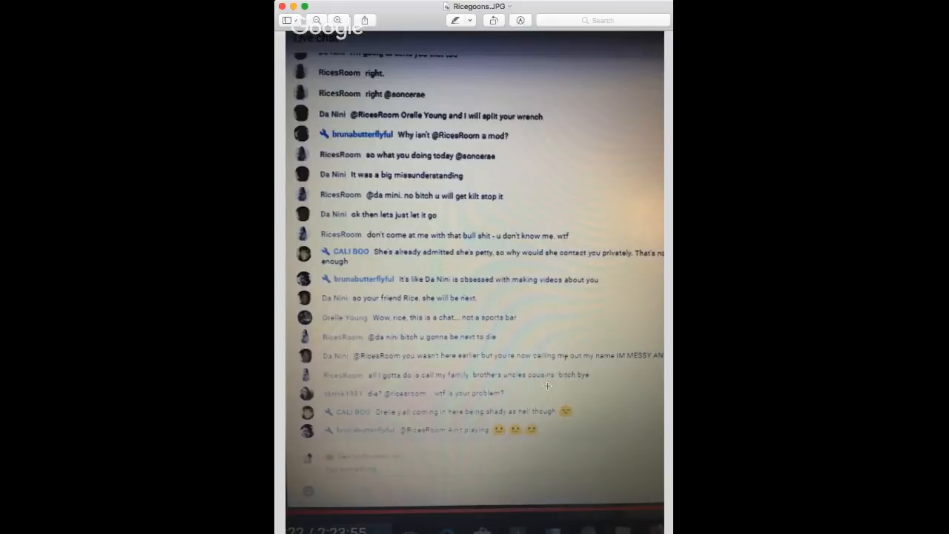
mouse_move(565, 385)
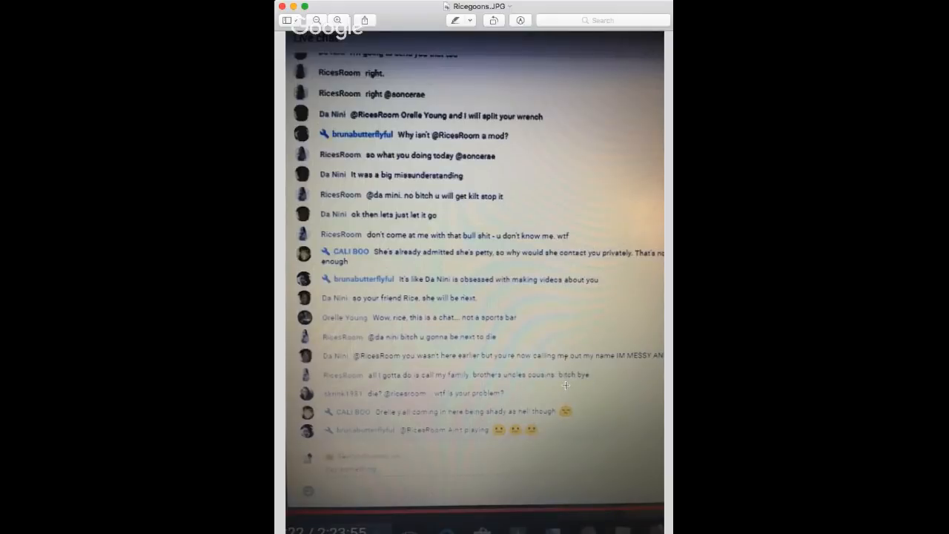
mouse_move(541, 386)
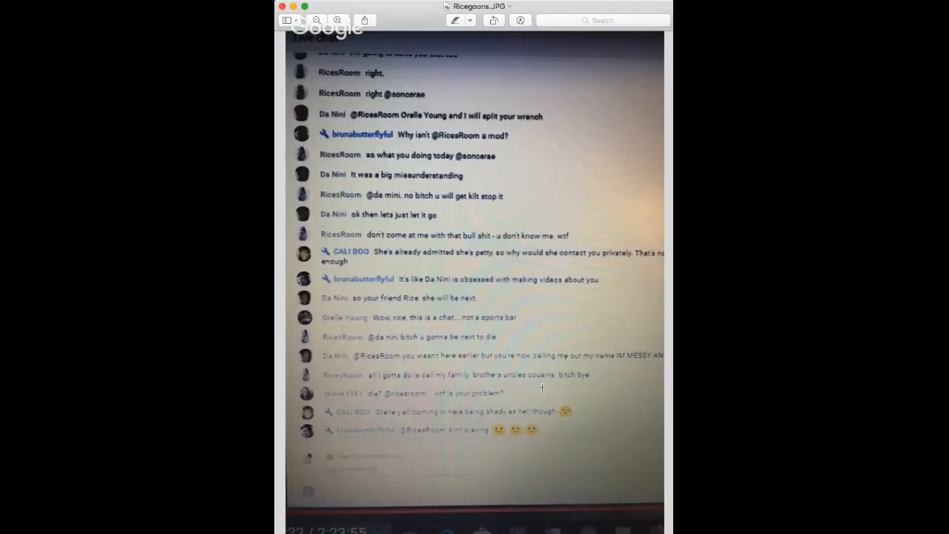